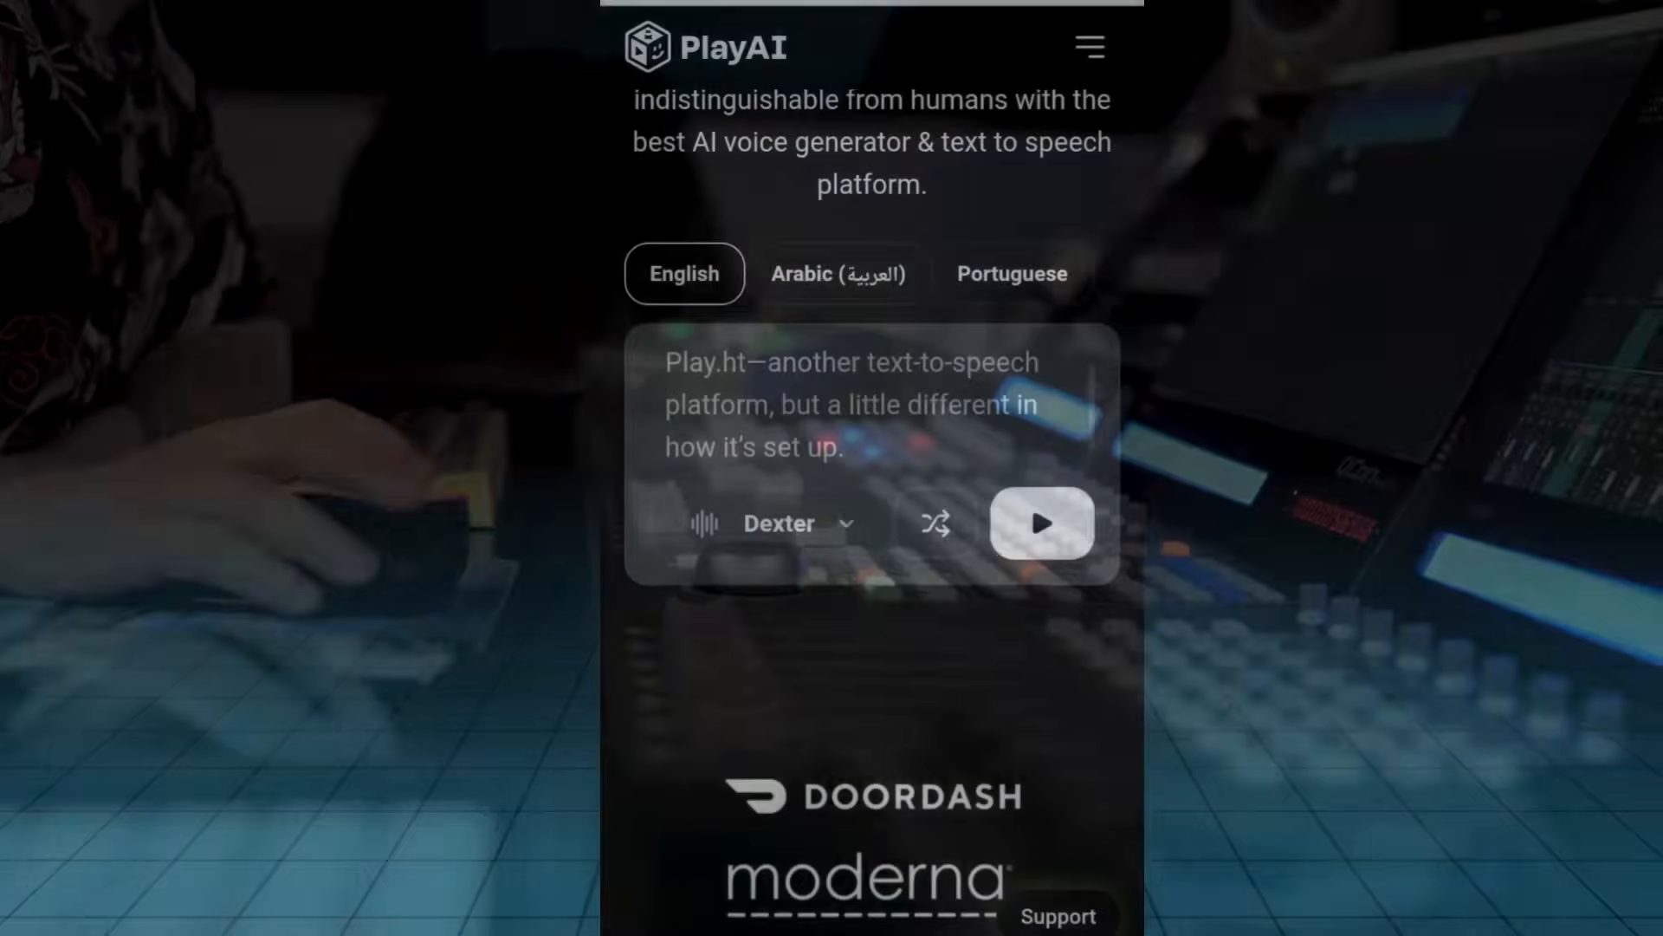
Step: Browse the Voice Library, visit AI Script, then show Pricing with the Yearly billing toggle set
{"action": "left_click", "coordinate": [777, 523]}
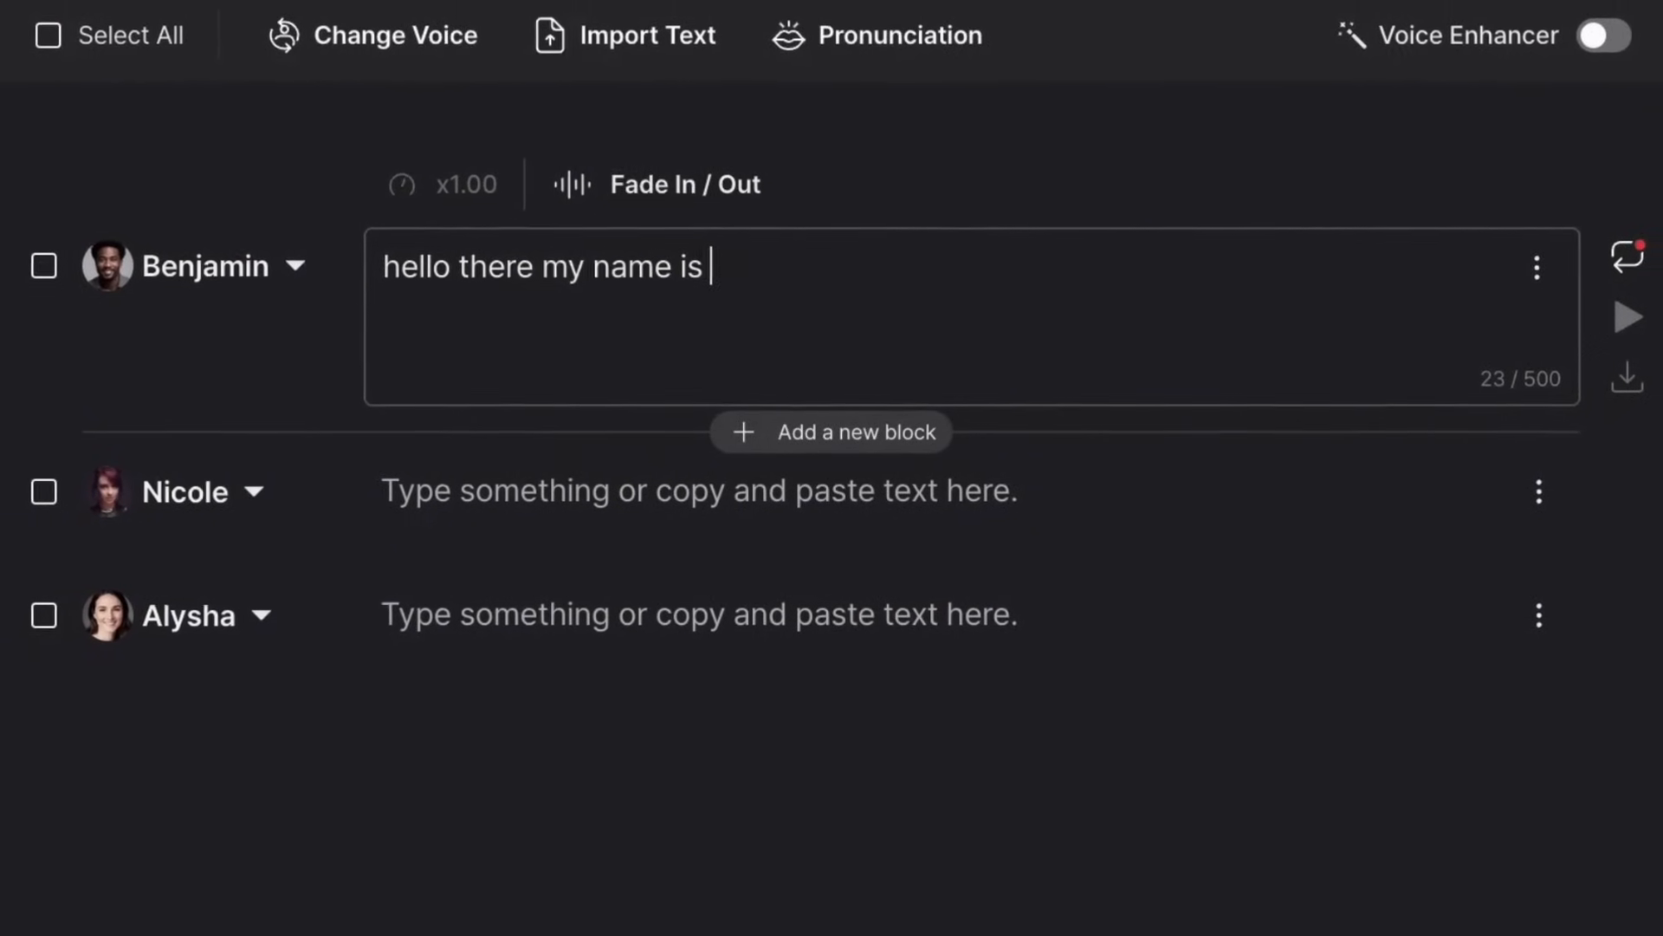
{"action": "left_click", "coordinate": [393, 35]}
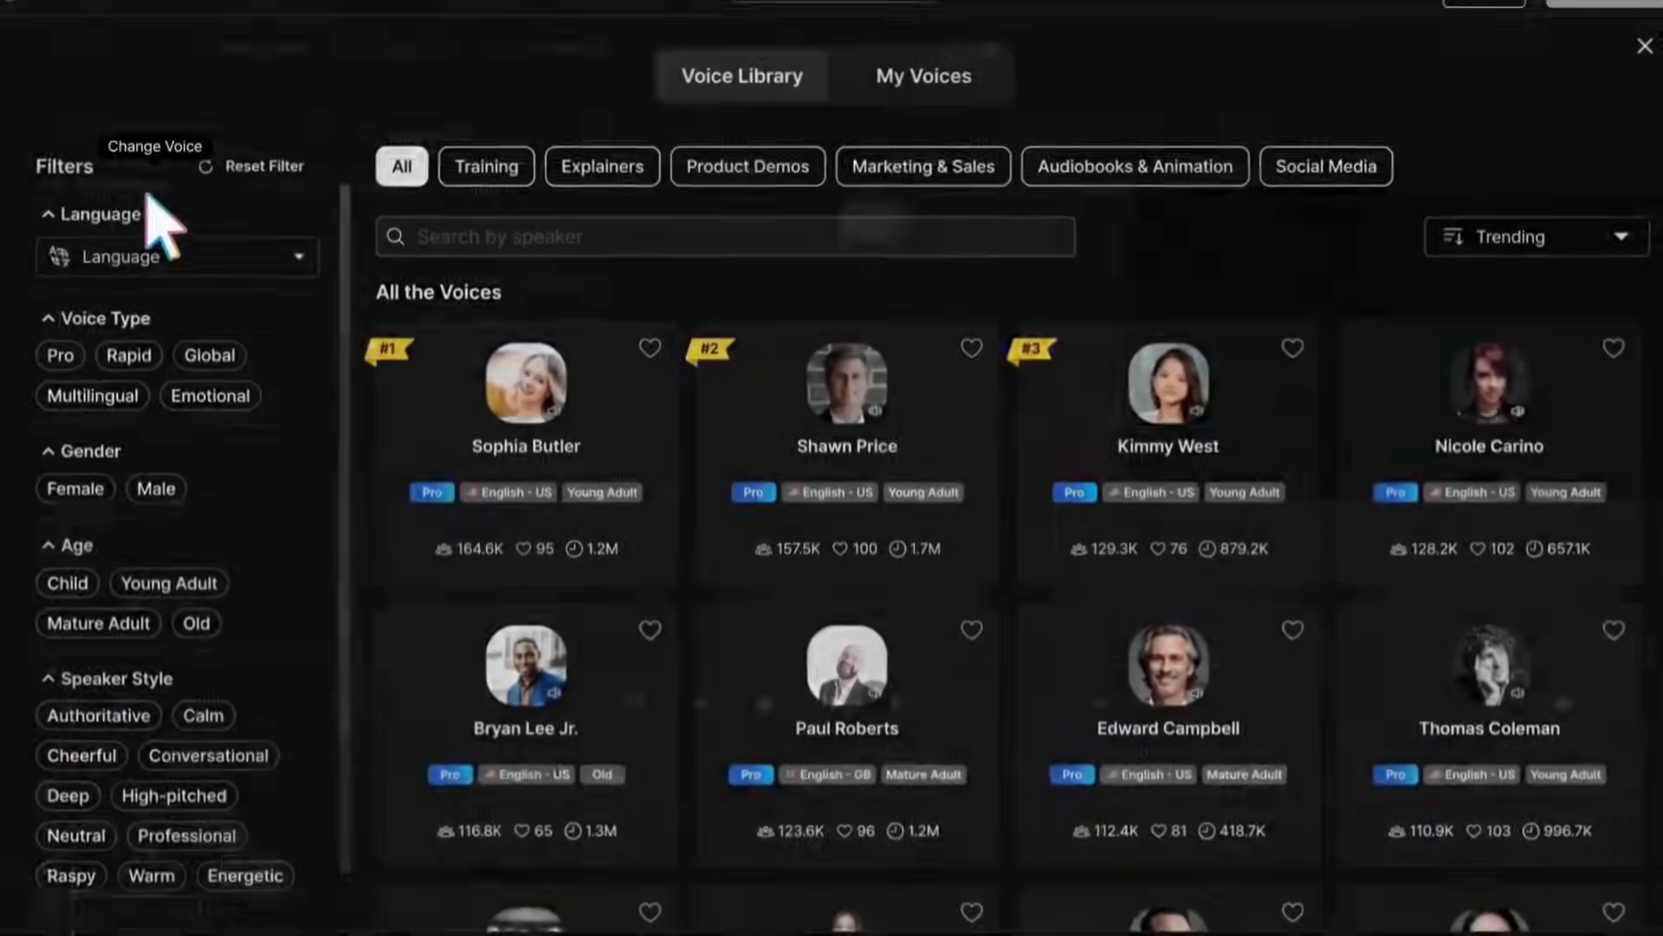
{"action": "left_click", "coordinate": [1643, 46]}
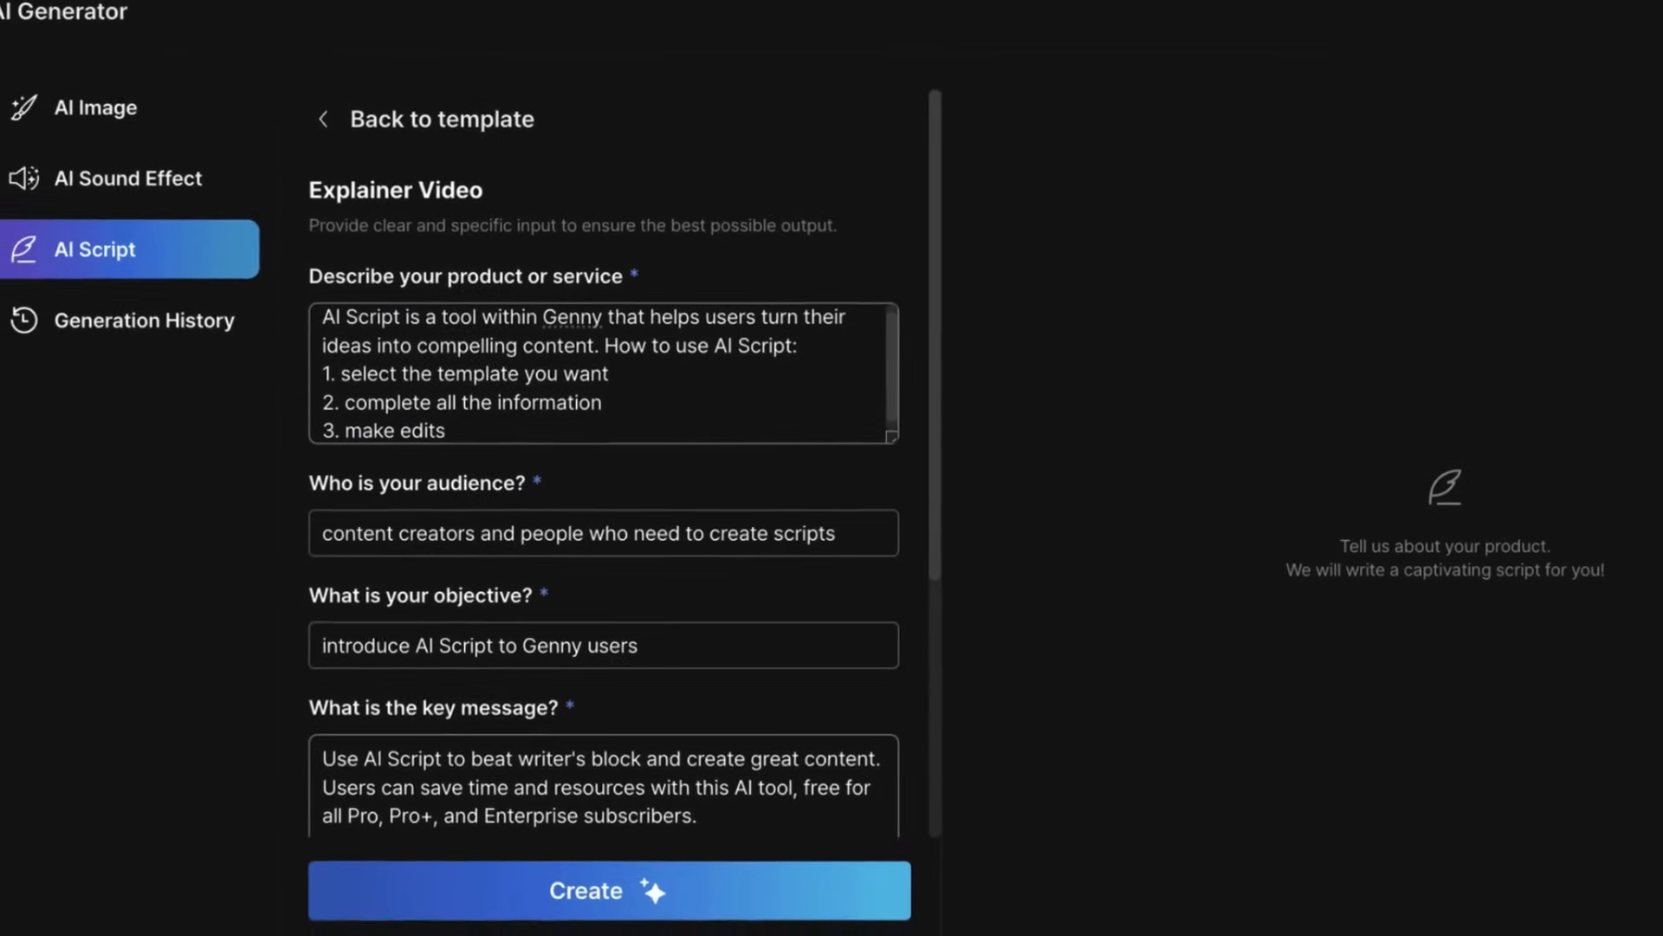
{"action": "left_click", "coordinate": [608, 890]}
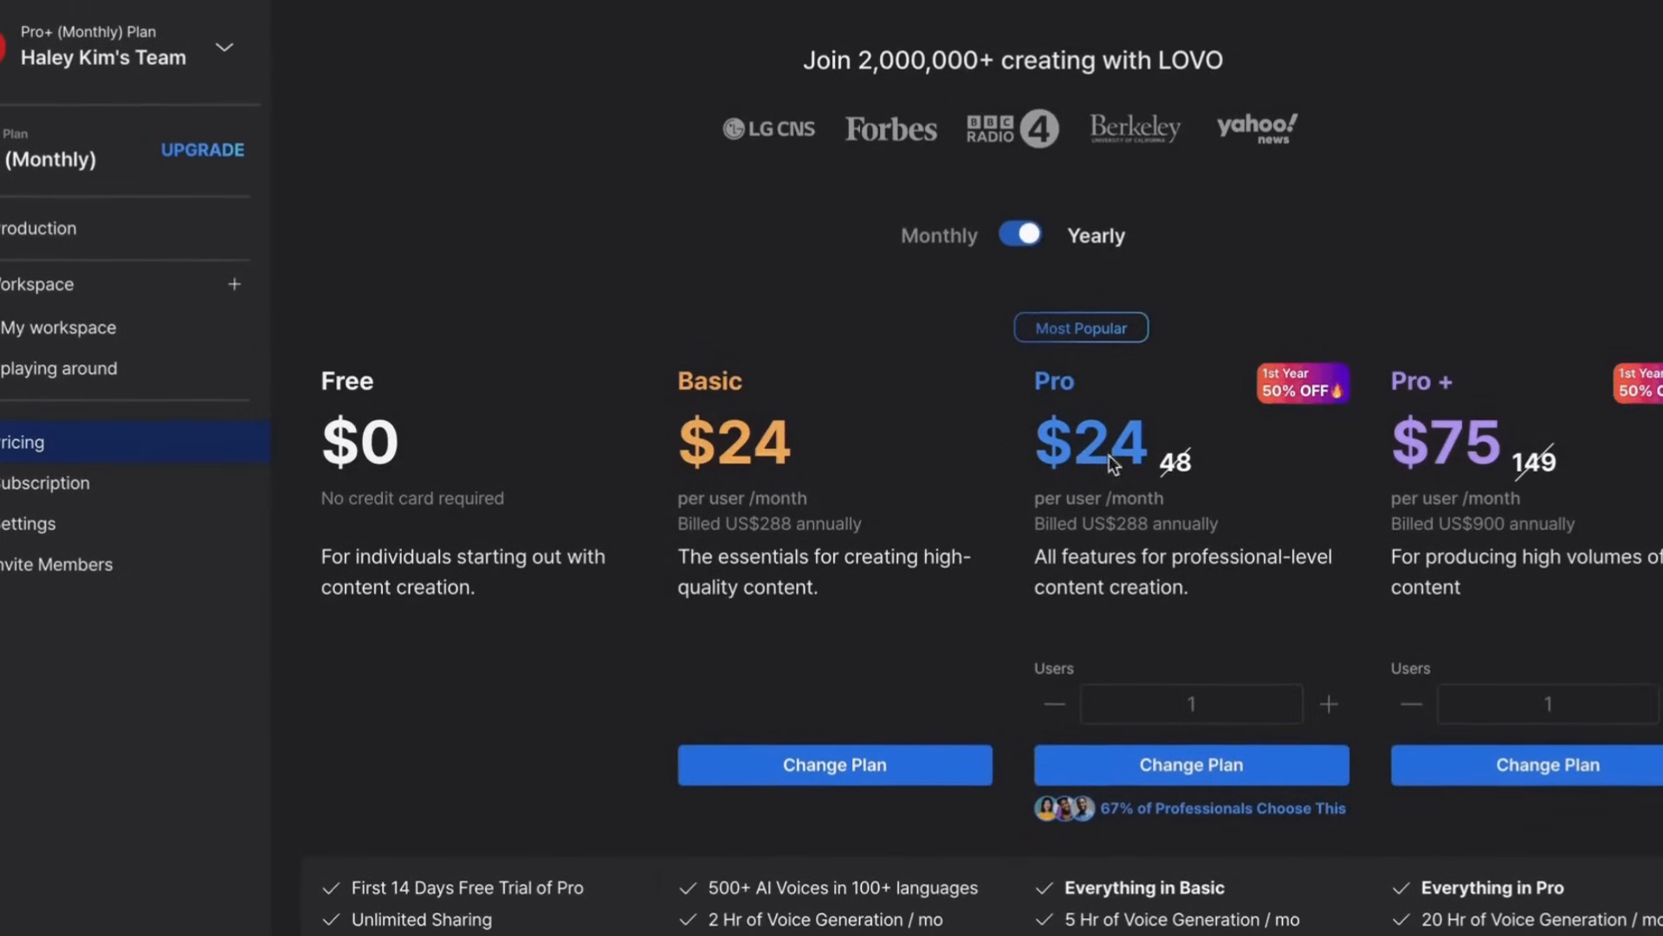
Step: Write "hello there my name is Genny" into the first voice's text block in the editor
{"action": "scroll", "scroll_direction": "down", "scroll_amount": 3}
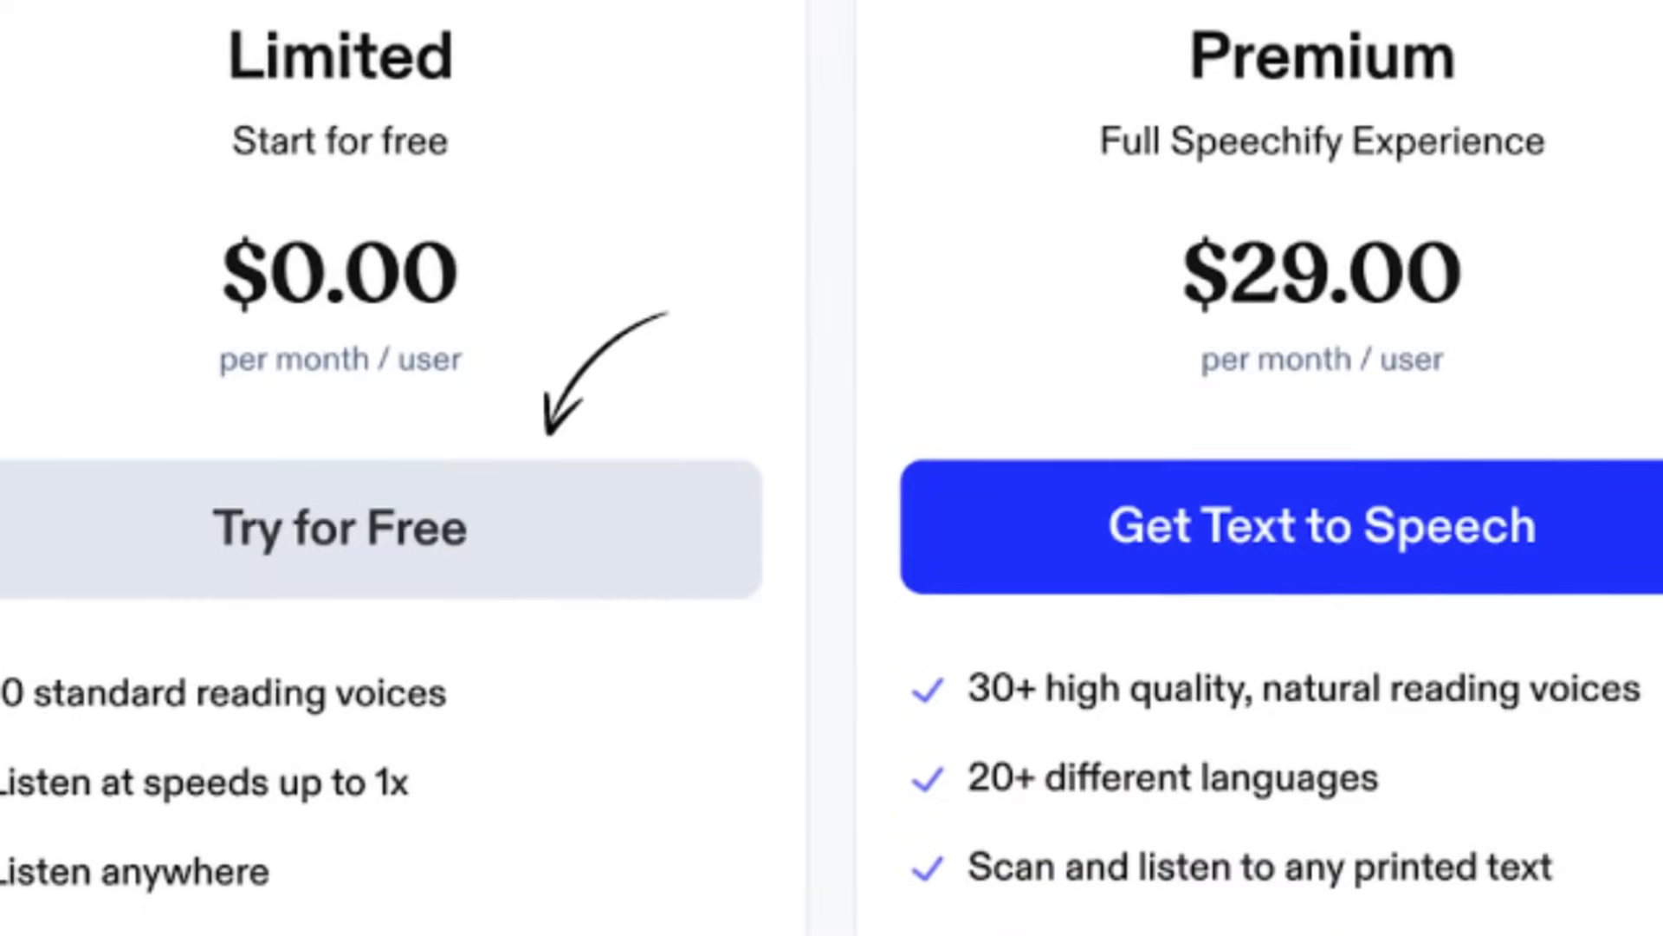
{"action": "scroll", "scroll_direction": "down", "scroll_amount": 3}
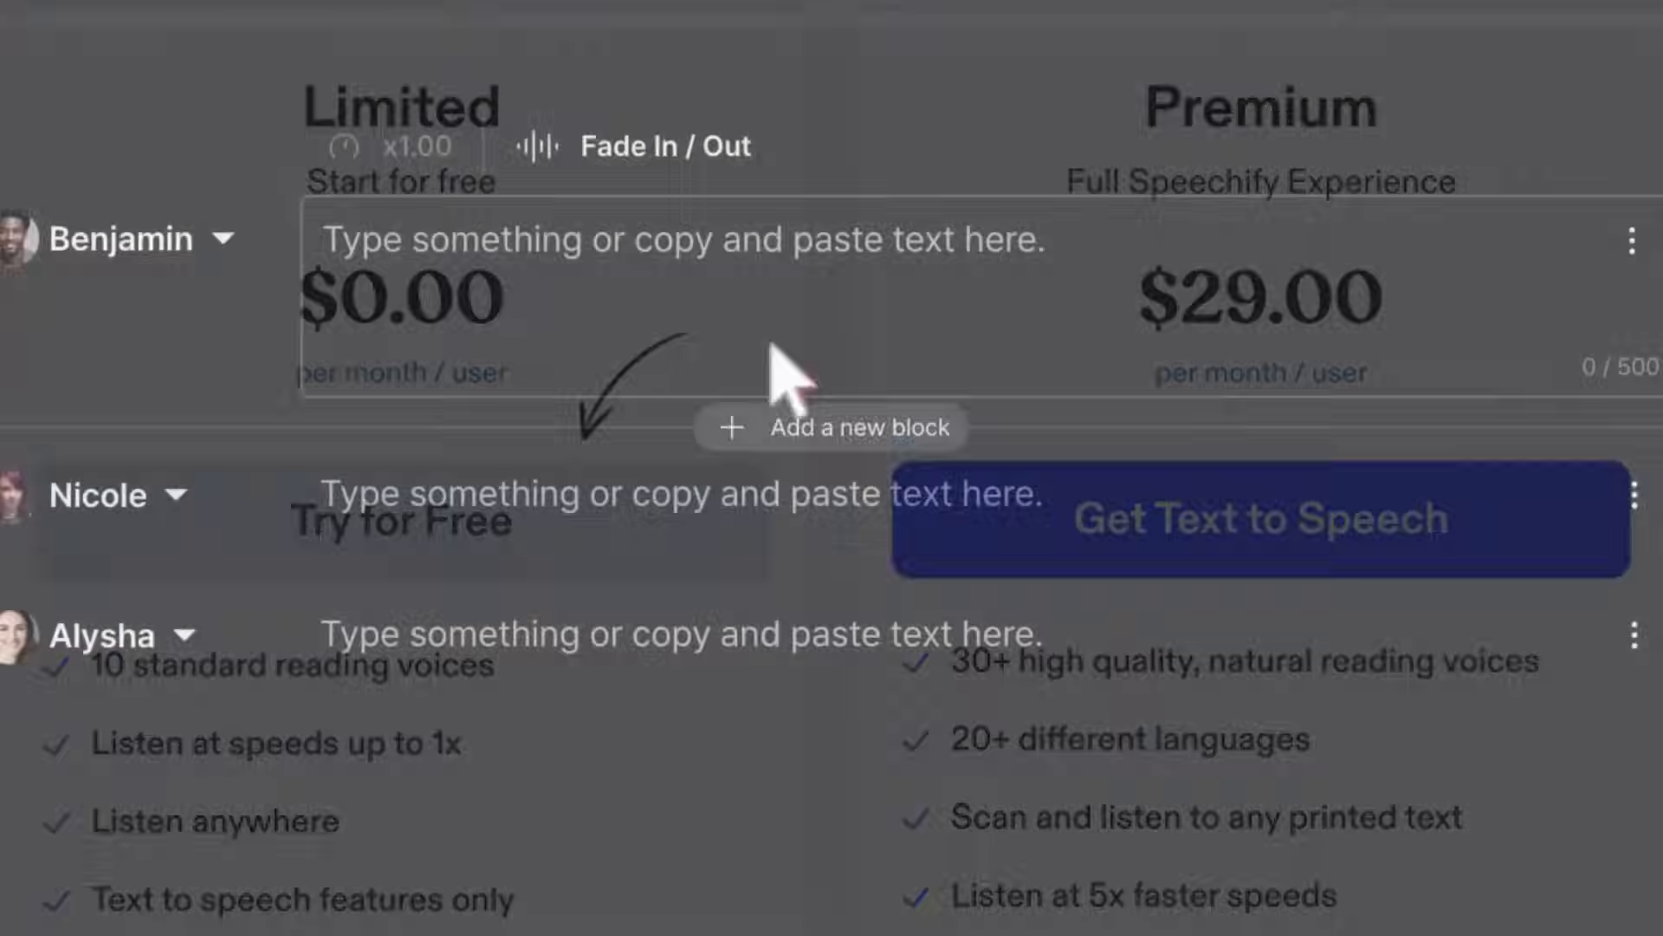
{"action": "type", "text": "hello there"}
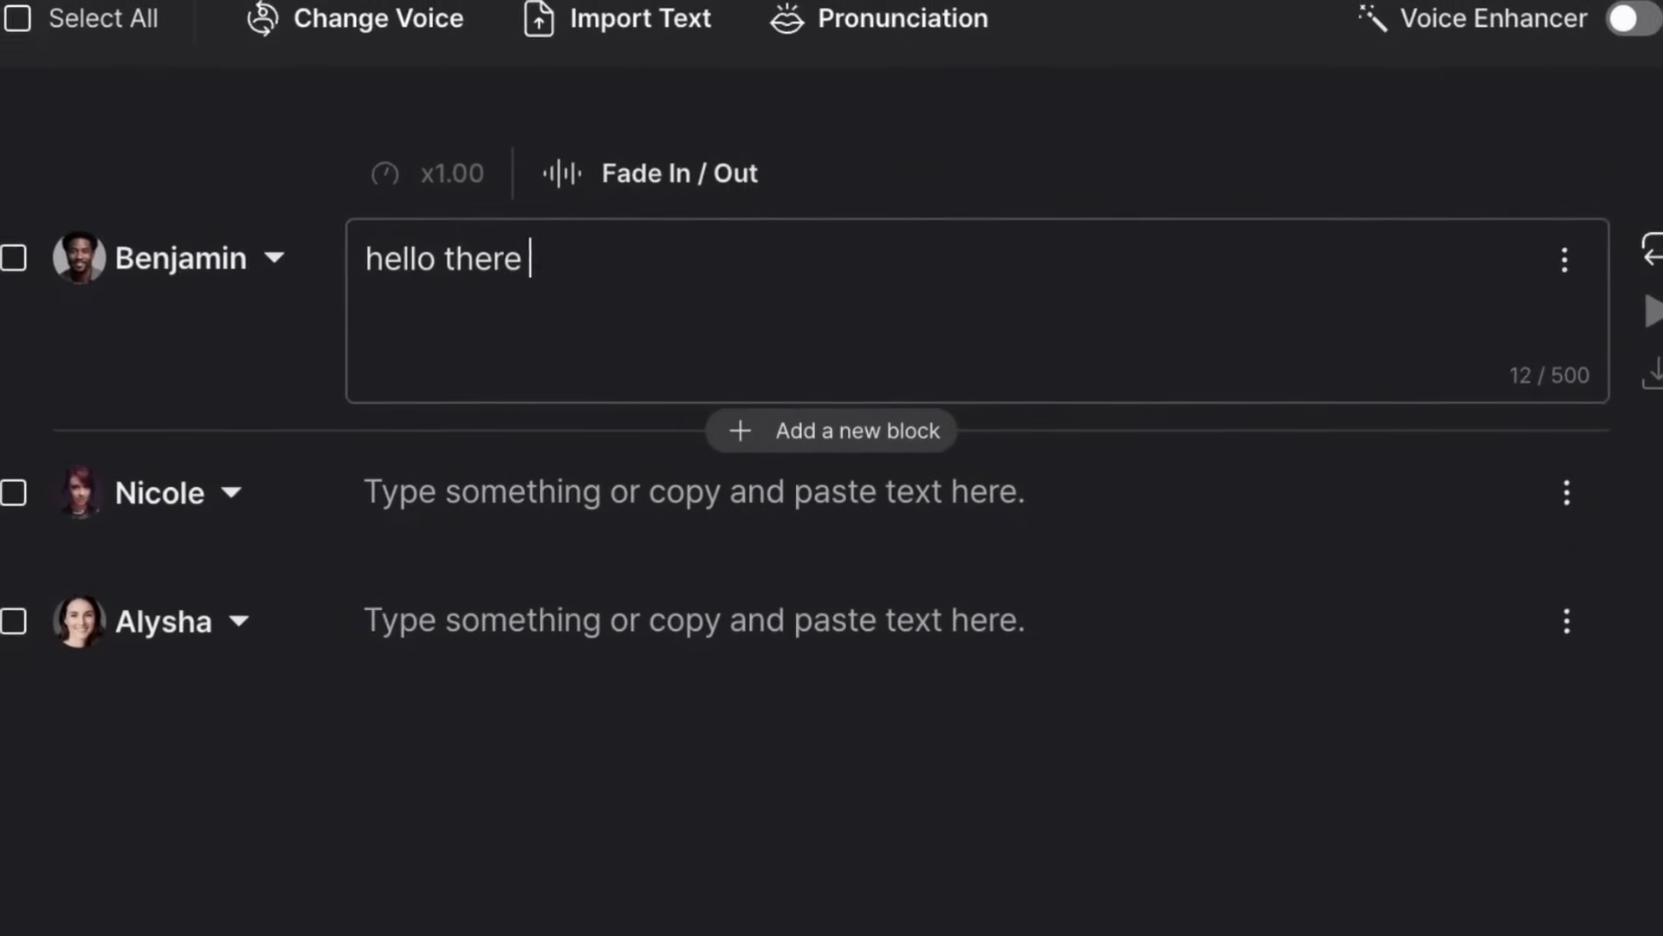
{"action": "type", "text": "my name is Genny"}
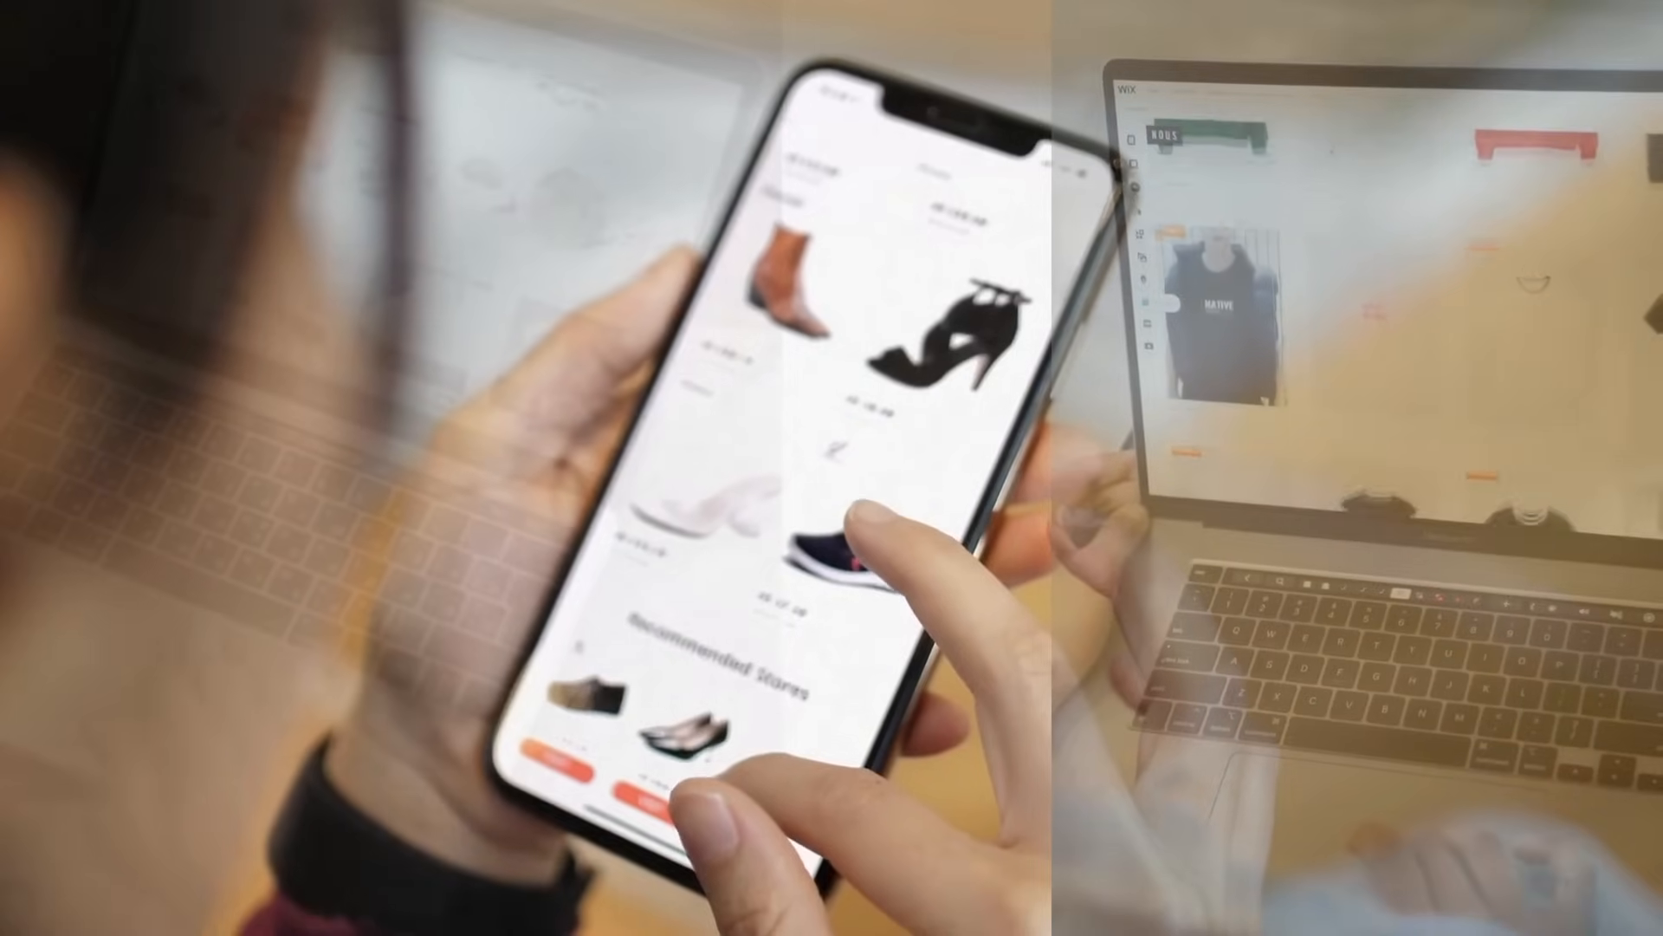
{"action": "scroll", "scroll_direction": "down", "scroll_amount": 3}
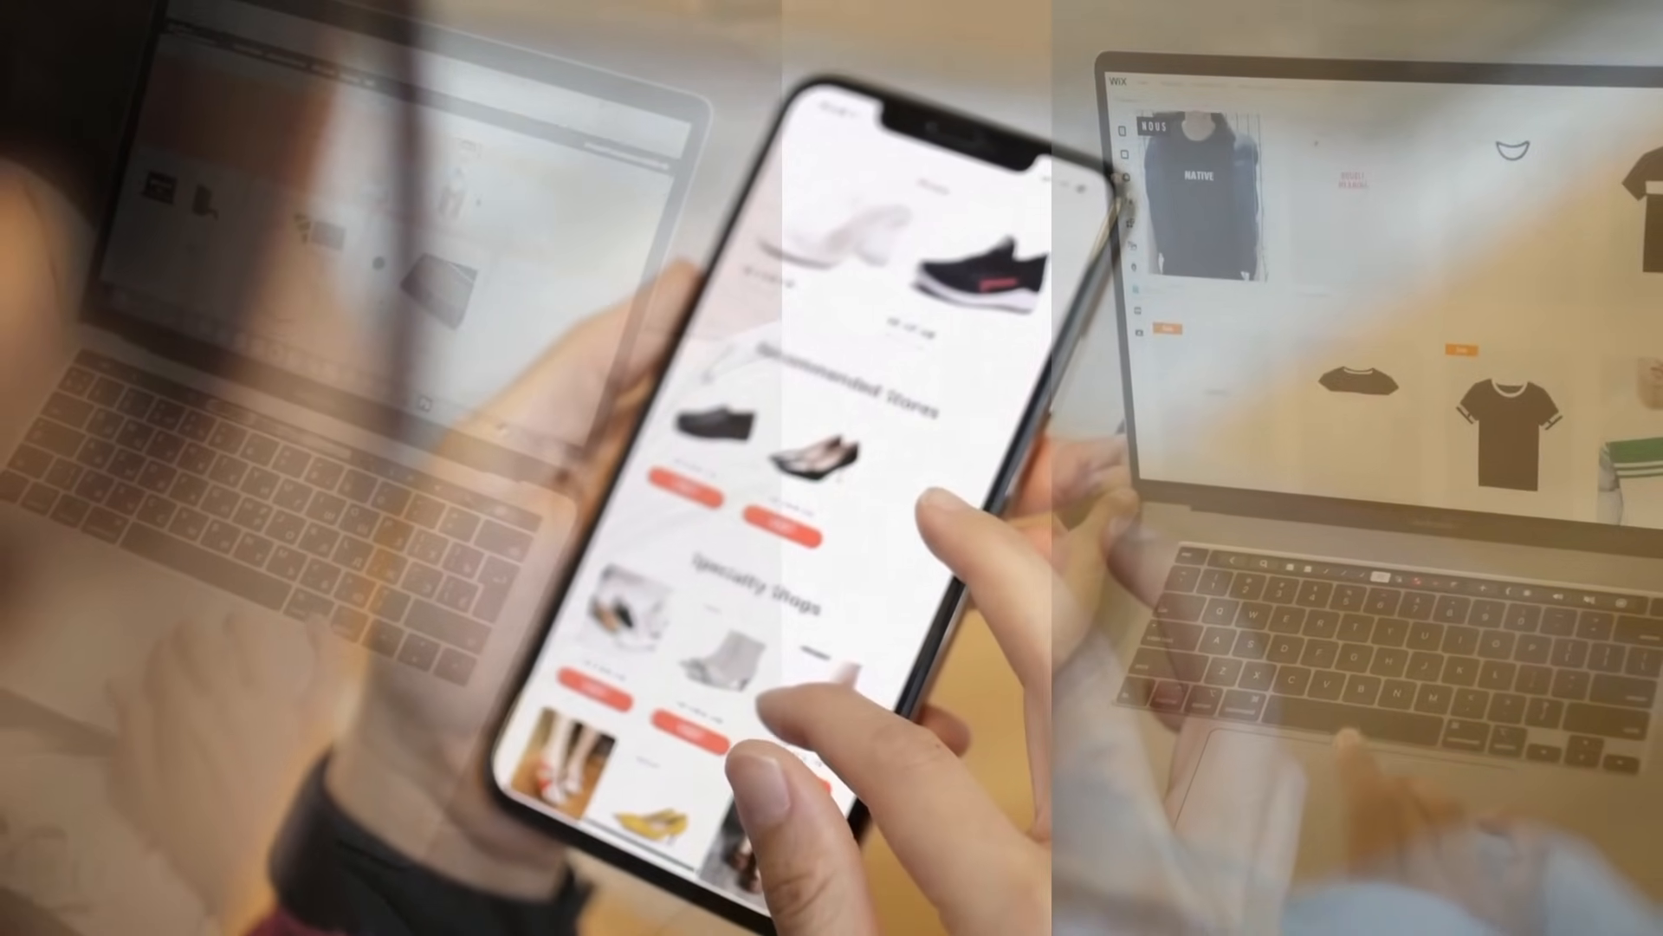